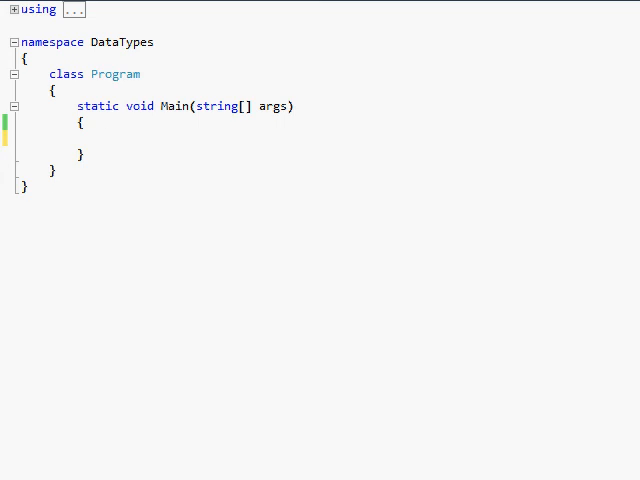
# Write string s = Console.ReadLine(); followed by a second Console.ReadLine(); inside Main
pyautogui.click(104, 136)
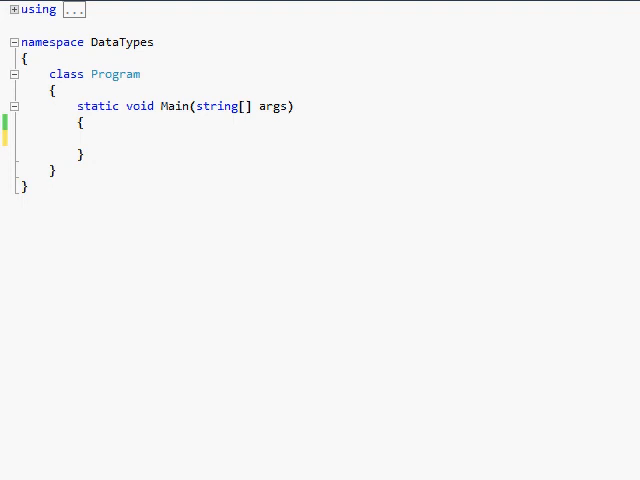
pyautogui.write('s')
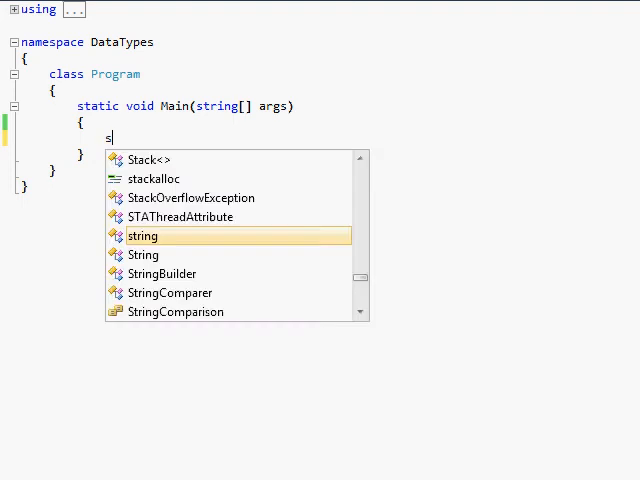
pyautogui.write('tring s =')
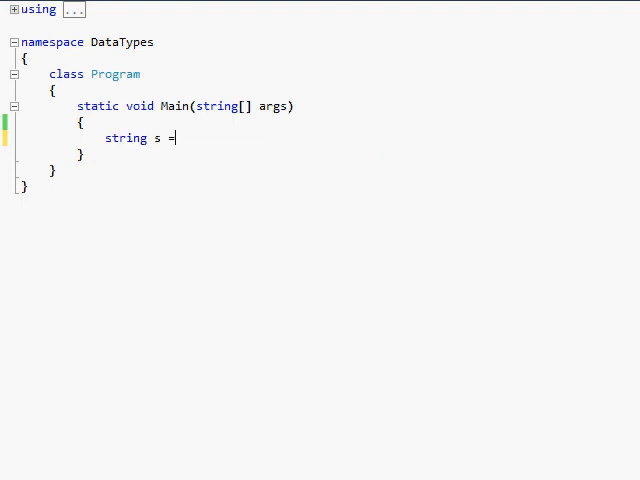
pyautogui.write('Console>')
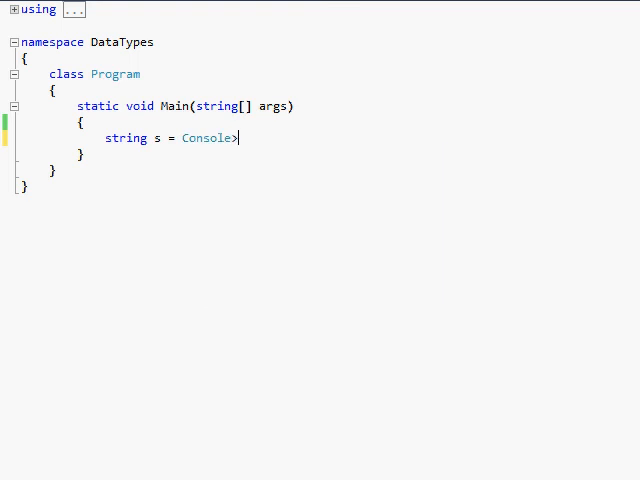
pyautogui.write('.ReadLine();')
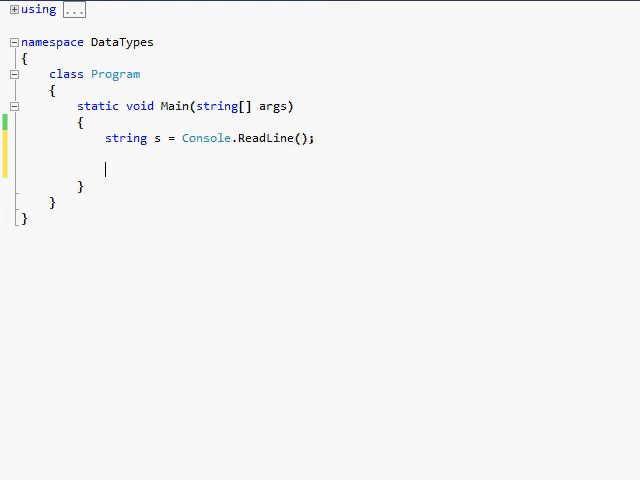
pyautogui.write('Console.ReadLine();')
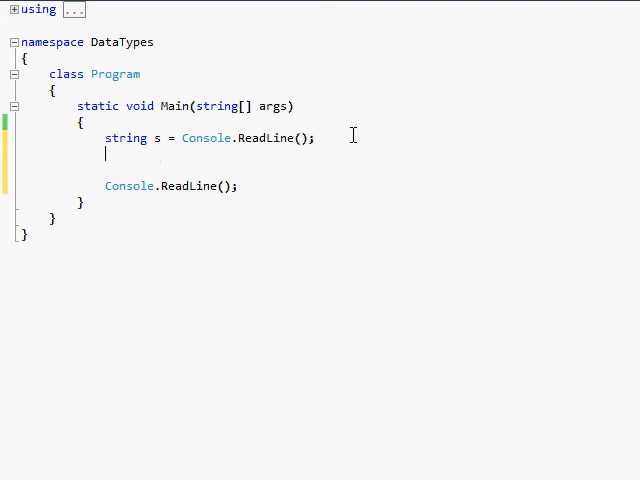
# Add Console.WriteLine(s); between the two reads so the entered line is echoed
pyautogui.write('Console')
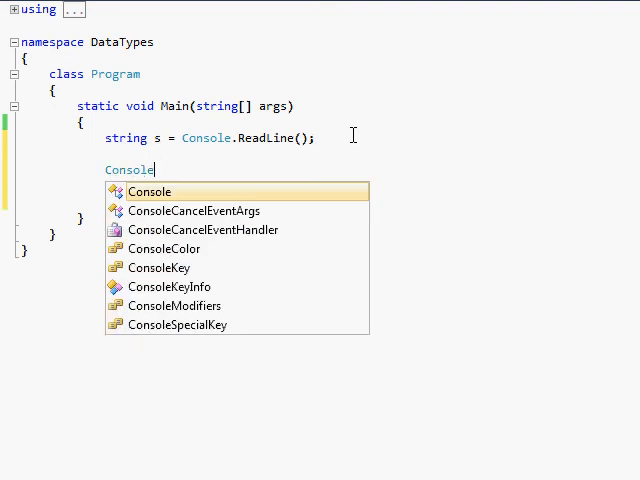
pyautogui.write('.Write')
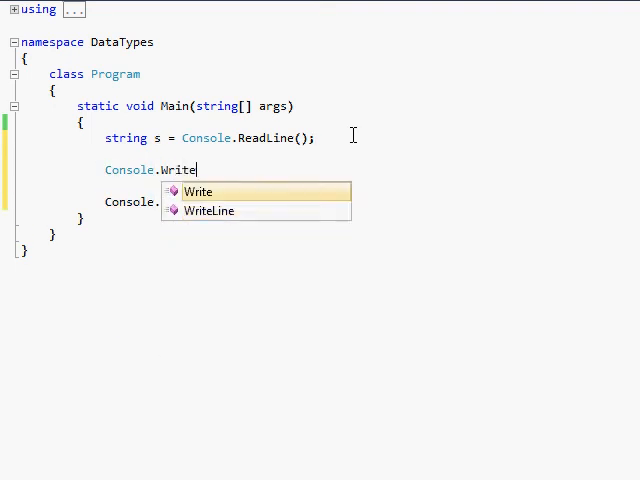
pyautogui.write('Line(s);')
pyautogui.write('My name is Ryan')
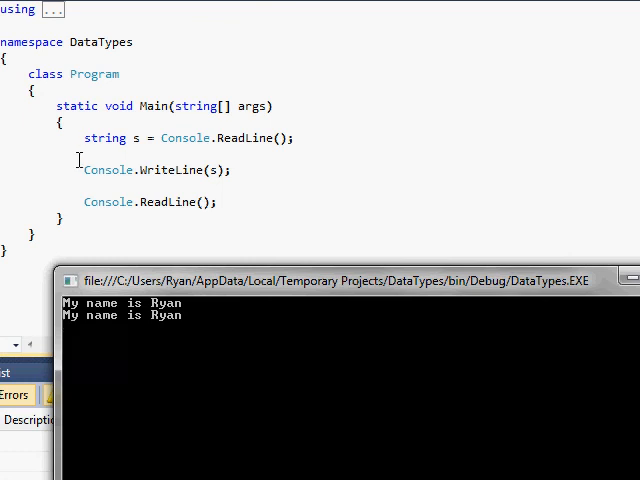
pyautogui.moveTo(104, 170)
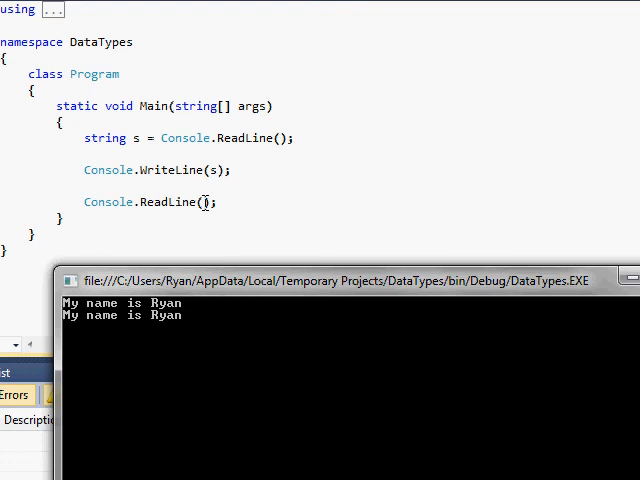
pyautogui.moveTo(284, 192)
pyautogui.write('x')
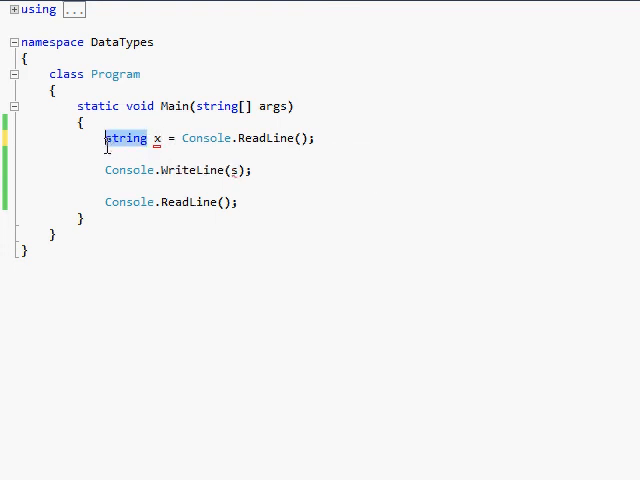
# Change the declaration to int x, leaving the Console.ReadLine assignment flagged red
pyautogui.write('int')
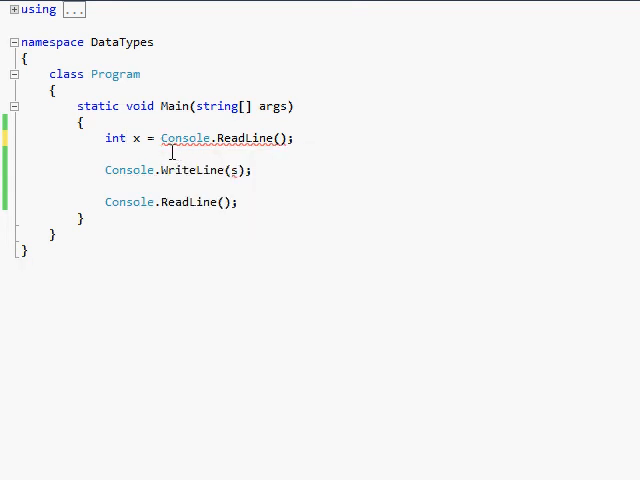
pyautogui.click(288, 138)
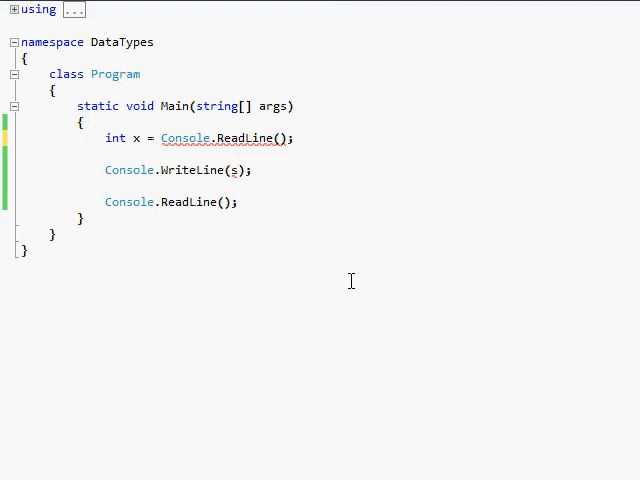
pyautogui.click(106, 186)
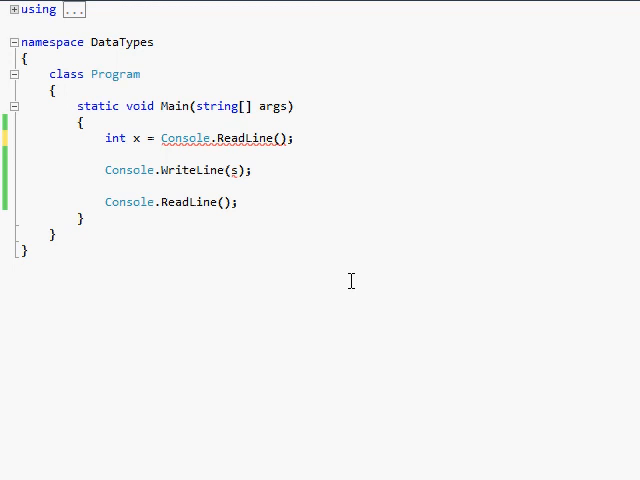
pyautogui.moveTo(284, 206)
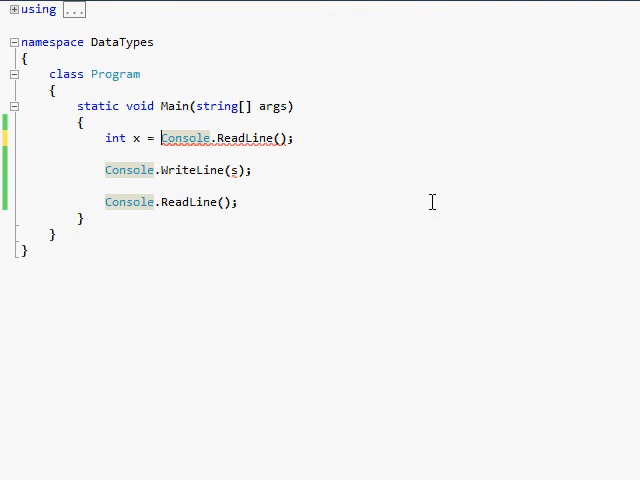
# Wrap the read in int.Parse so int x = int.Parse(Console.ReadLine()); compiles
pyautogui.write('int.Parse(')
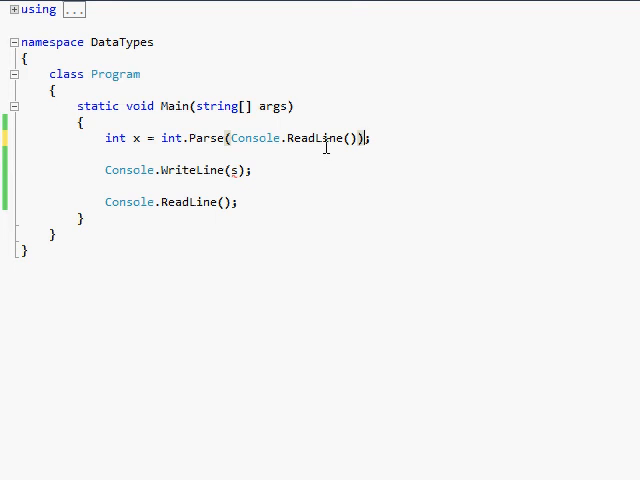
pyautogui.moveTo(382, 192)
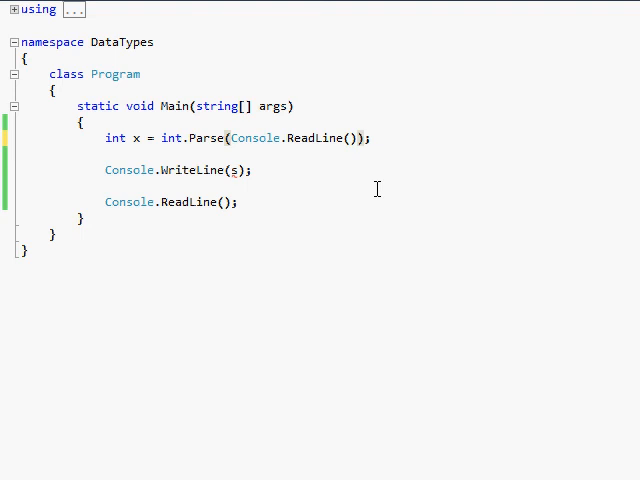
pyautogui.moveTo(310, 138)
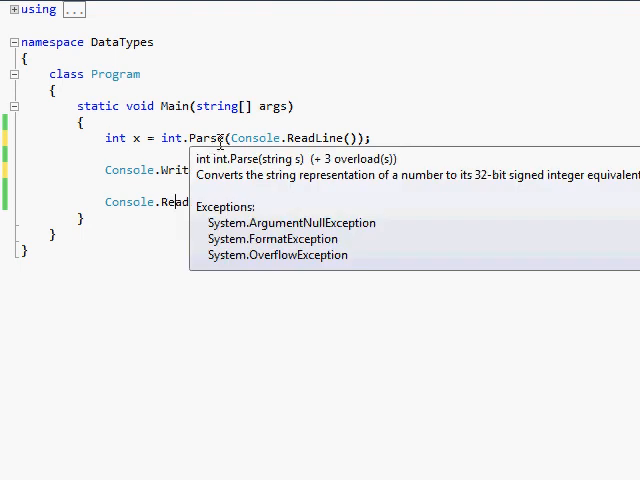
# Run the program with F5 so the typed 172 is parsed and echoed as 172
pyautogui.press('F5')
pyautogui.write('172')
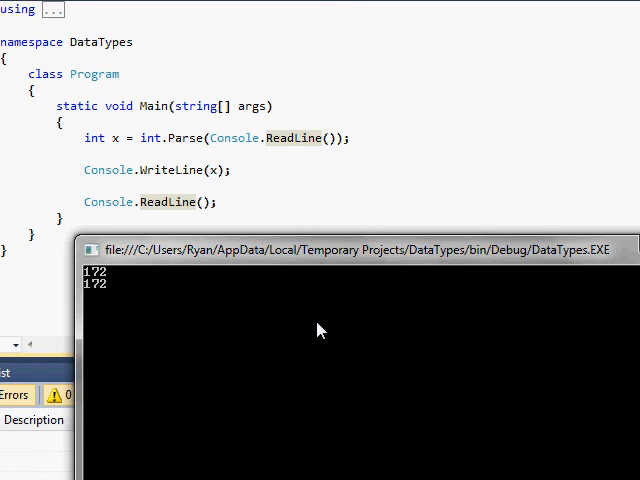
pyautogui.moveTo(236, 260)
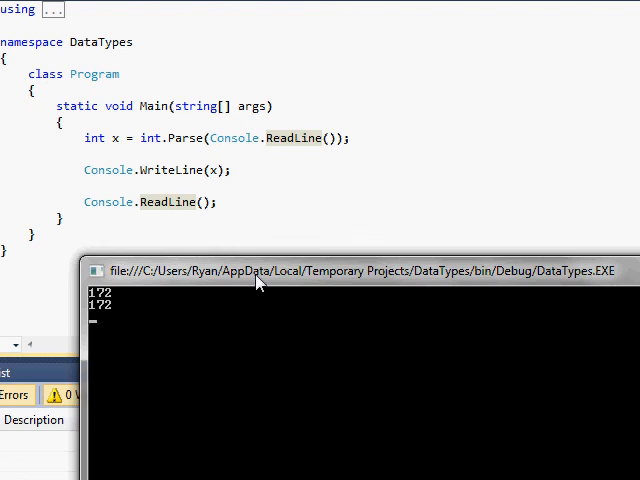
pyautogui.moveTo(220, 86)
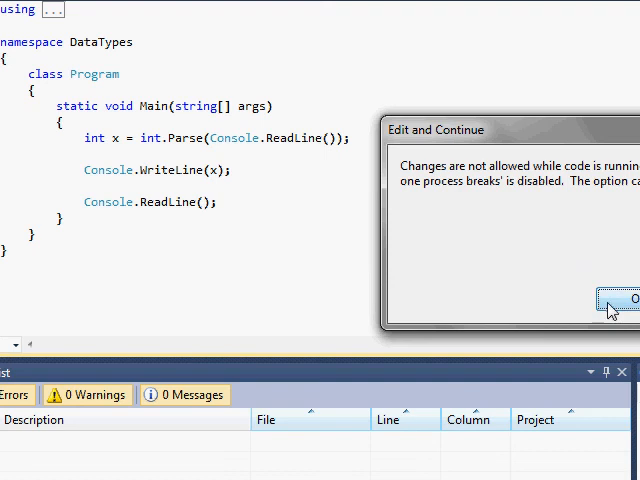
# Dismiss the warning, jot "172" versus 172 in Main, then select the jotted 172 for removal
pyautogui.click(620, 300)
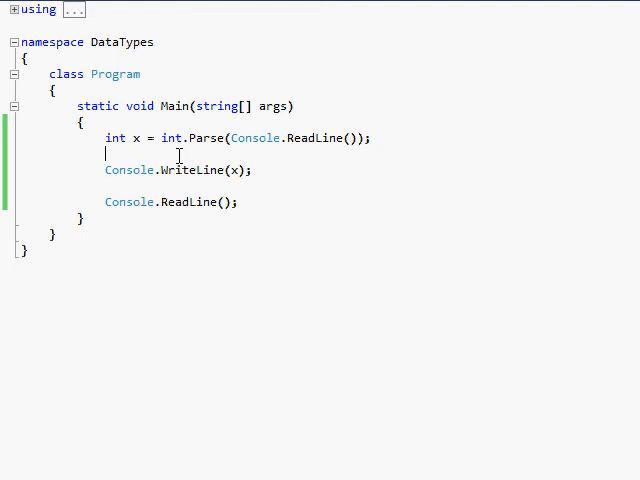
pyautogui.write('"172')
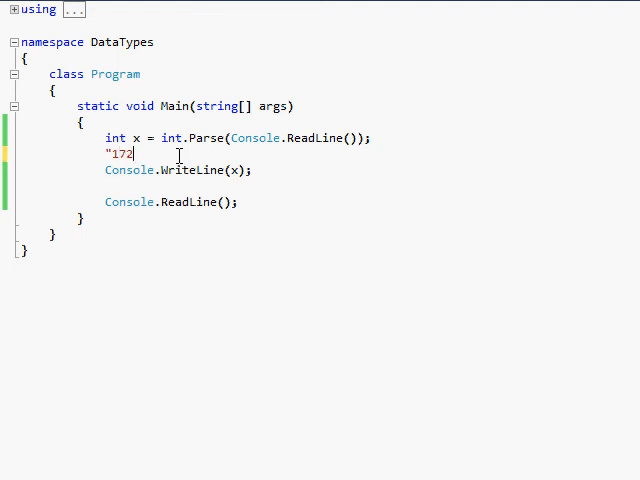
pyautogui.write('"')
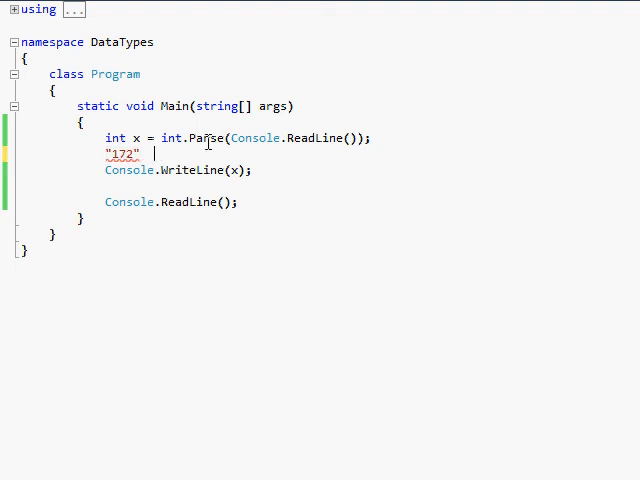
pyautogui.write('172')
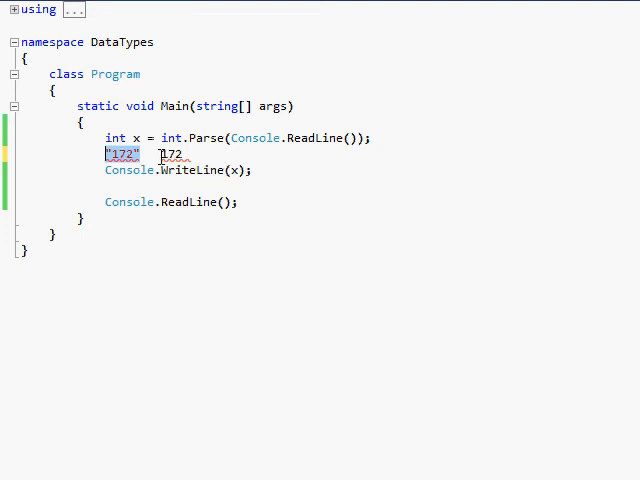
pyautogui.doubleClick(170, 154)
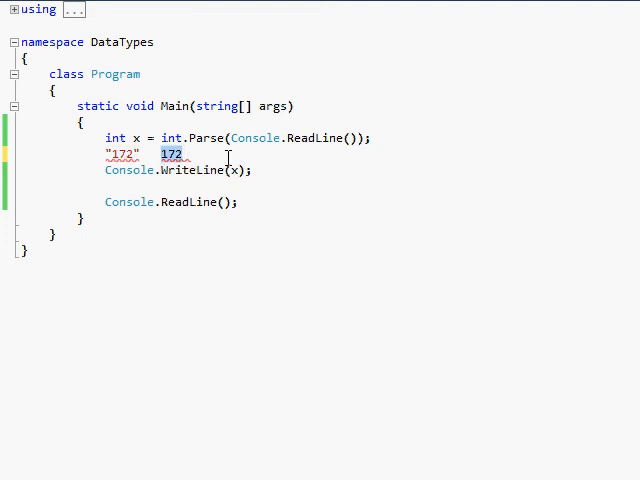
pyautogui.moveTo(180, 158)
pyautogui.write('172')
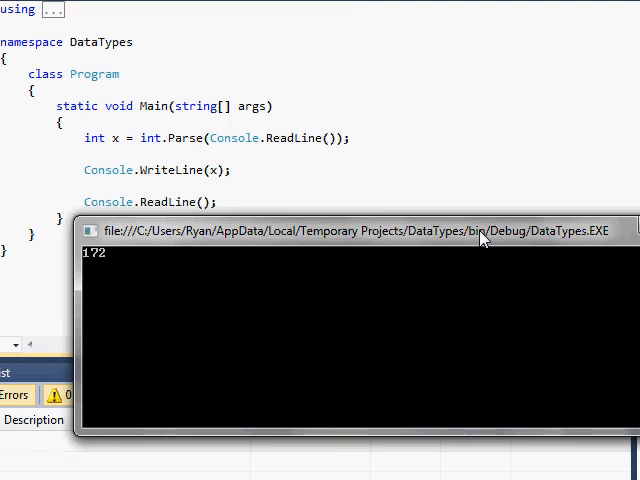
pyautogui.press('enter')
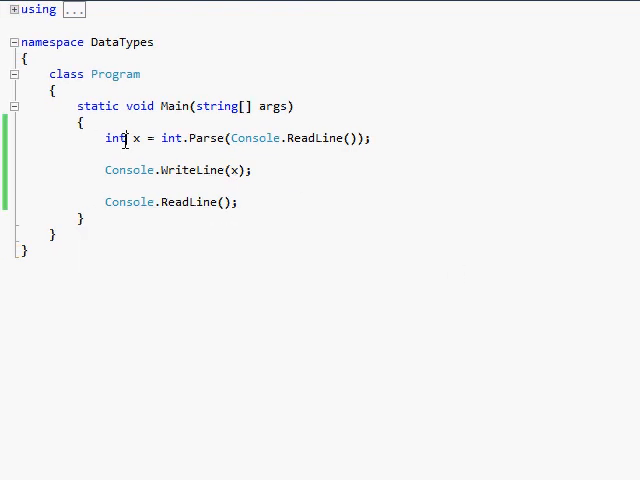
# Make it double x = double.Parse(Console.ReadLine()); and run it entering 5.5
pyautogui.write('double')
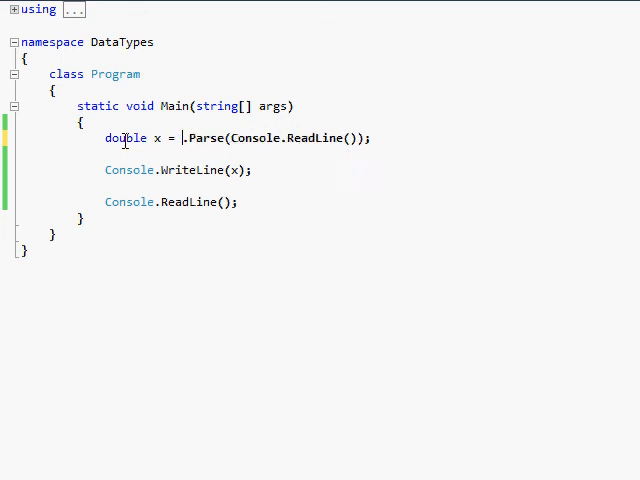
pyautogui.write('double')
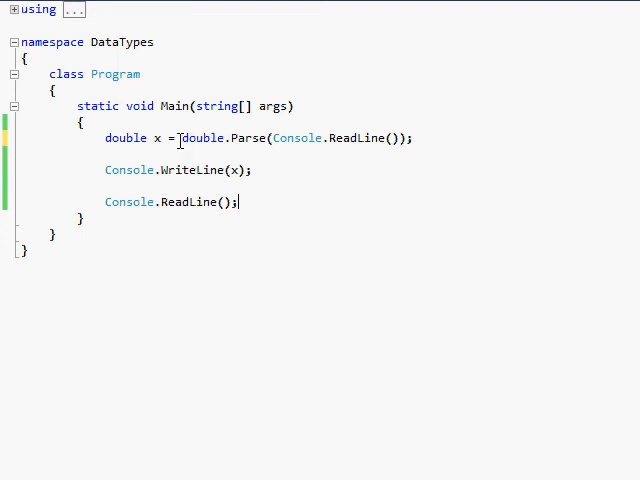
pyautogui.doubleClick(202, 138)
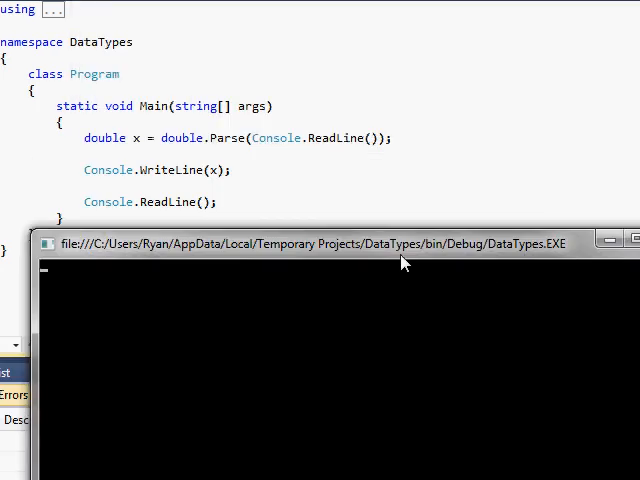
pyautogui.write('5.5')
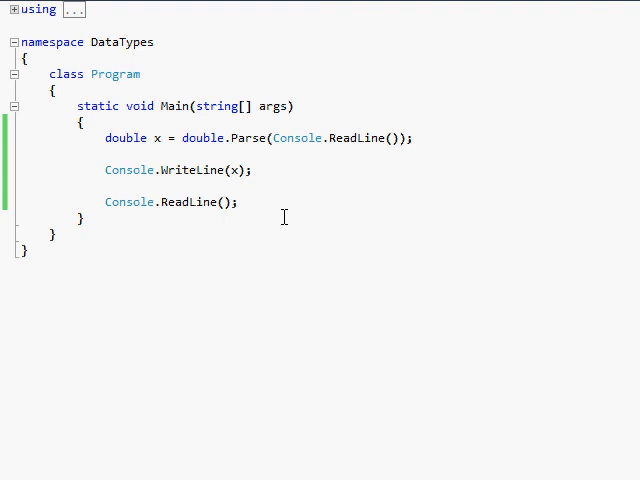
# Return to the code editor after the run, leaving the double.Parse code unchanged
pyautogui.click(234, 202)
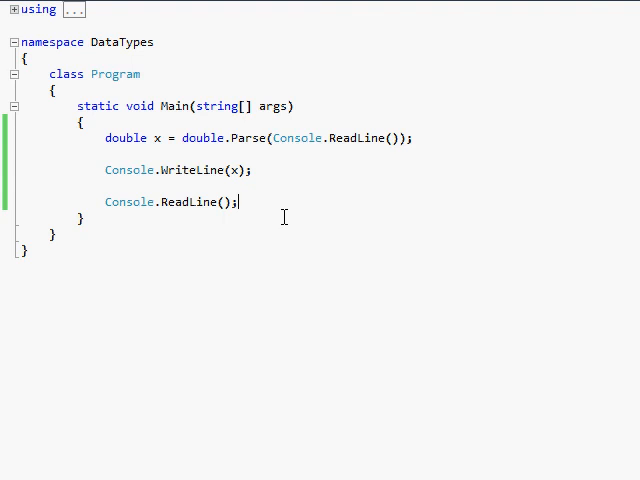